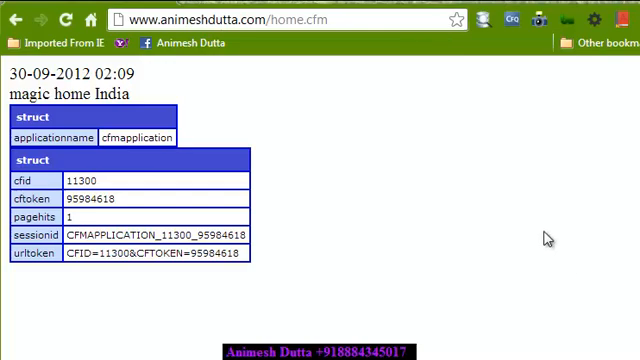
{"action": "mouse_move", "coordinate": [466, 170]}
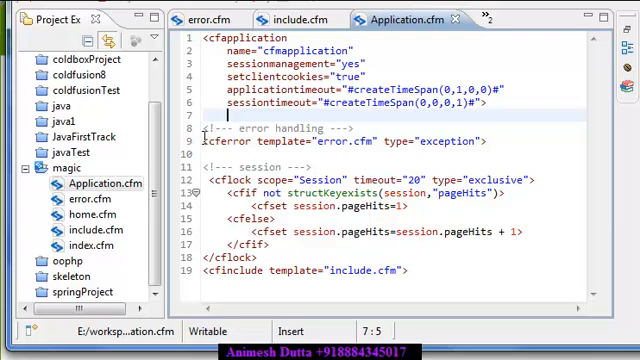
Select the sessiontimeout createTimeSpan value in Application.cfm's cfapplication tag for editing.
{"action": "double_click", "coordinate": [217, 140]}
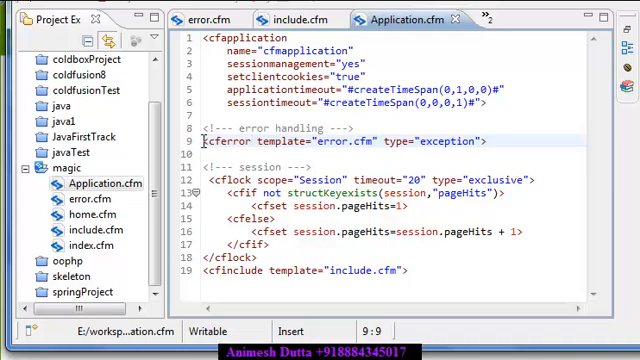
{"action": "double_click", "coordinate": [224, 140]}
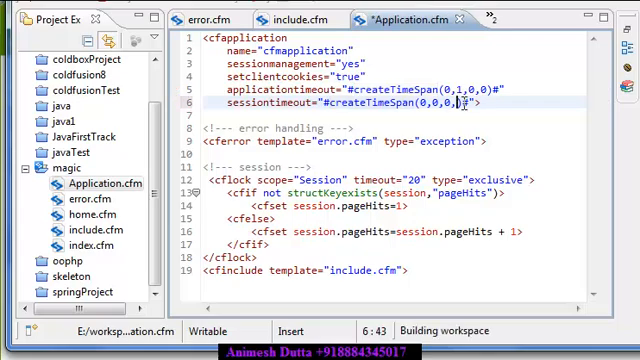
Enter 5 as the seconds argument, making sessiontimeout createTimeSpan(0,0,0,5).
{"action": "type", "text": "5"}
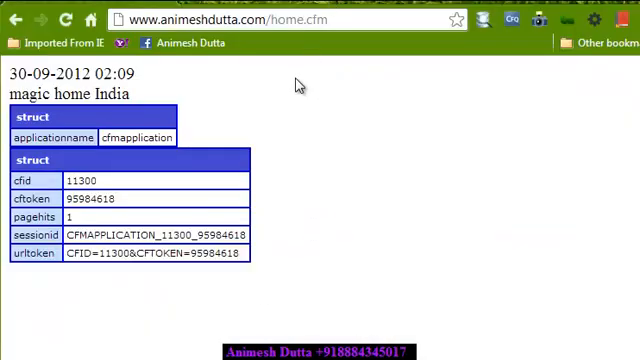
Reload the home page repeatedly, watching pagehits reach 3 then reset to 1.
{"action": "right_click", "coordinate": [296, 84]}
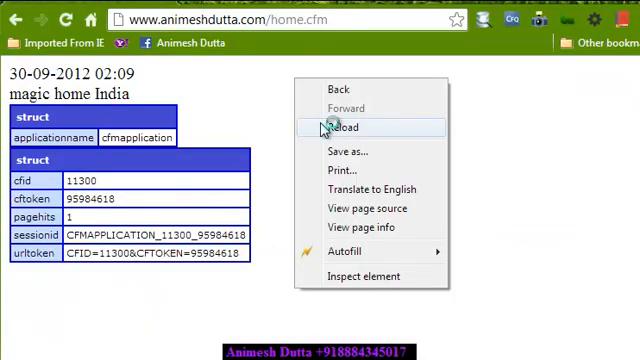
{"action": "left_click", "coordinate": [343, 127]}
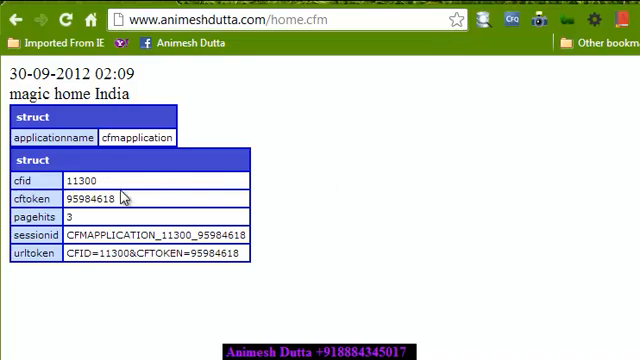
{"action": "mouse_move", "coordinate": [374, 184]}
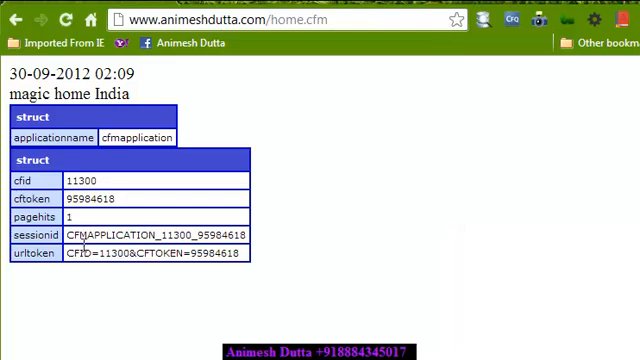
{"action": "right_click", "coordinate": [415, 167]}
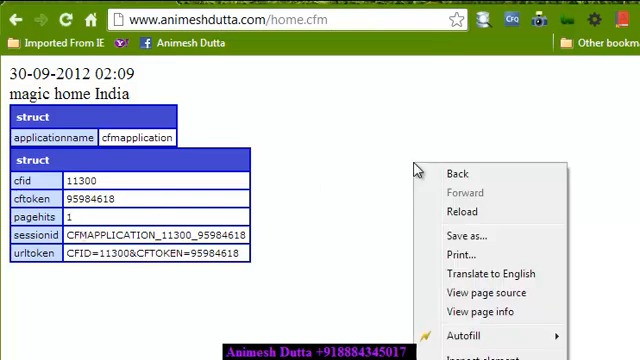
{"action": "left_click", "coordinate": [462, 211]}
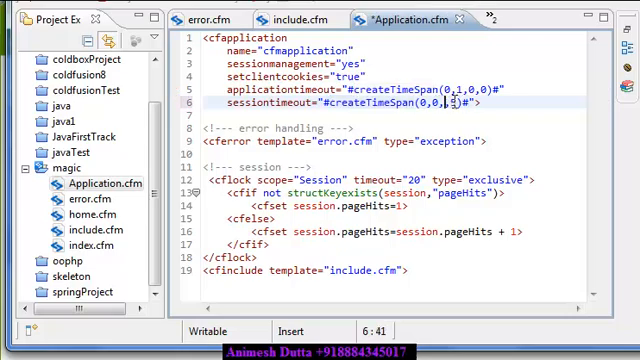
Enter 20 minutes and 0 seconds so sessiontimeout reads createTimeSpan(0,0,20,0).
{"action": "type", "text": "20,"}
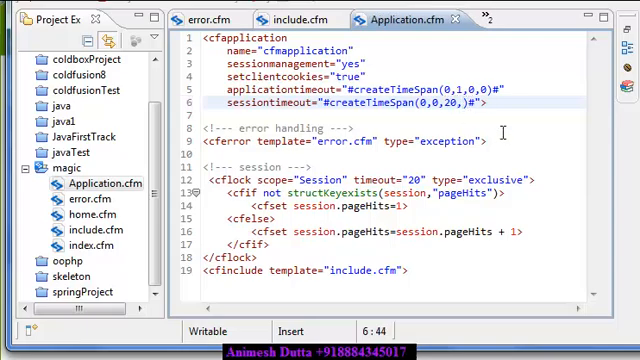
{"action": "type", "text": "0"}
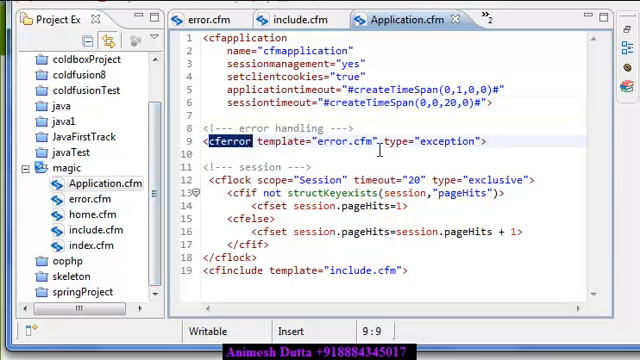
Switch to the error.cfm tab to review its error diagnostics dump.
{"action": "left_click", "coordinate": [345, 140]}
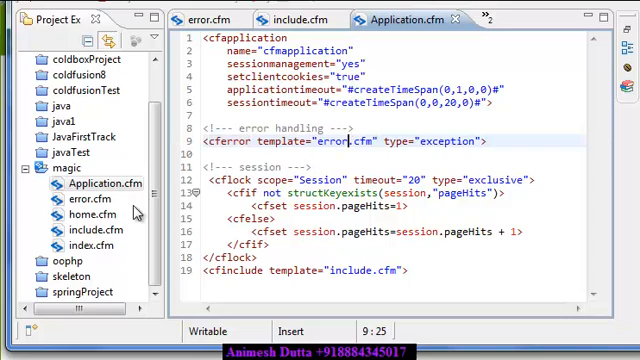
{"action": "left_click", "coordinate": [213, 19]}
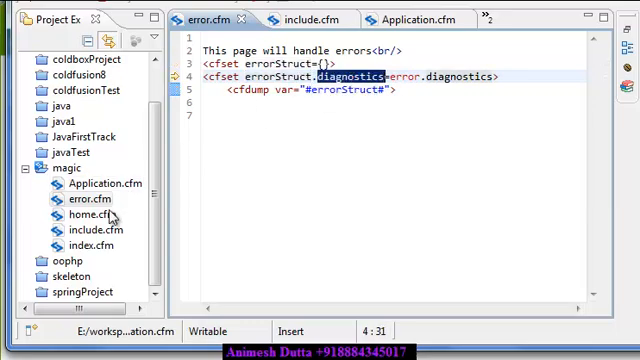
{"action": "left_click", "coordinate": [412, 18]}
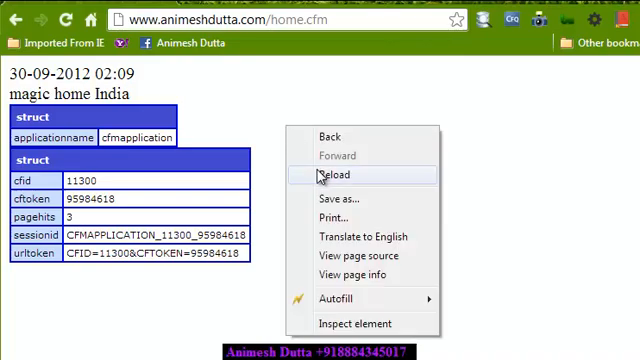
Reload home.cfm twice and confirm pagehits no longer appears.
{"action": "left_click", "coordinate": [337, 175]}
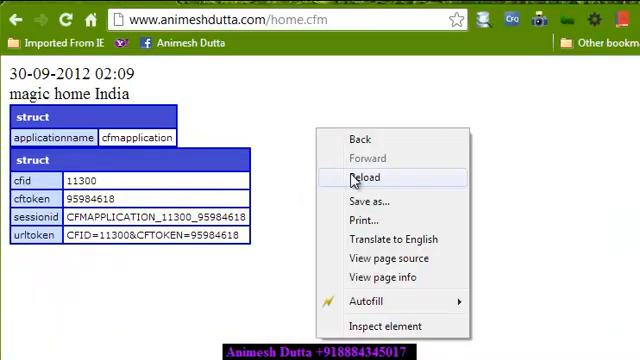
{"action": "left_click", "coordinate": [363, 177]}
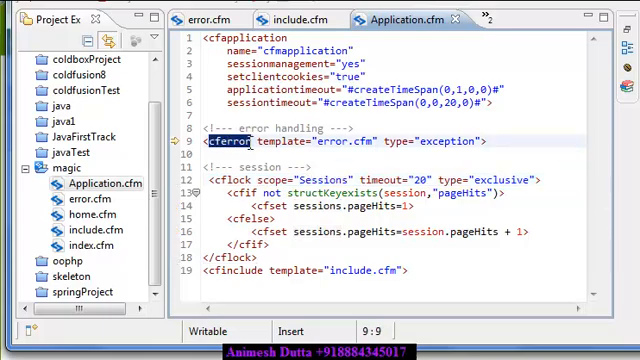
{"action": "mouse_move", "coordinate": [345, 141]}
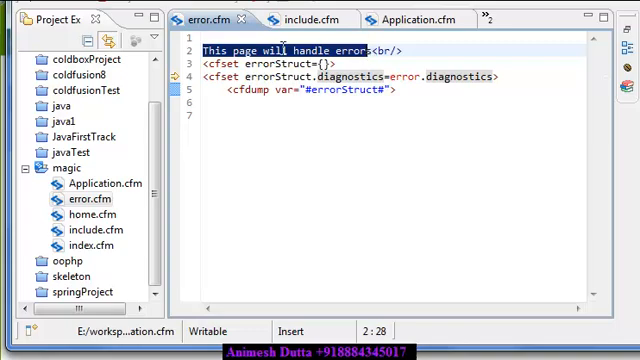
{"action": "double_click", "coordinate": [249, 61]}
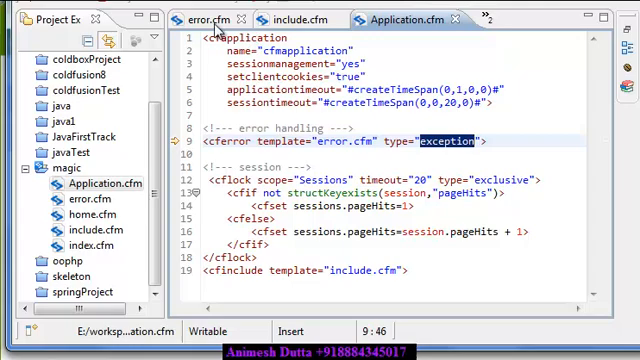
Change the duplicated cfset's key and value to browser: errorStruct.browser=error.browser.
{"action": "left_click", "coordinate": [205, 19]}
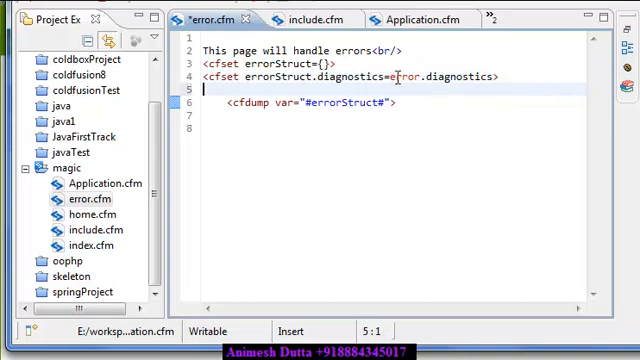
{"action": "double_click", "coordinate": [402, 76]}
{"action": "type", "text": "<cfset errorStruct.b=error.diagnostics>"}
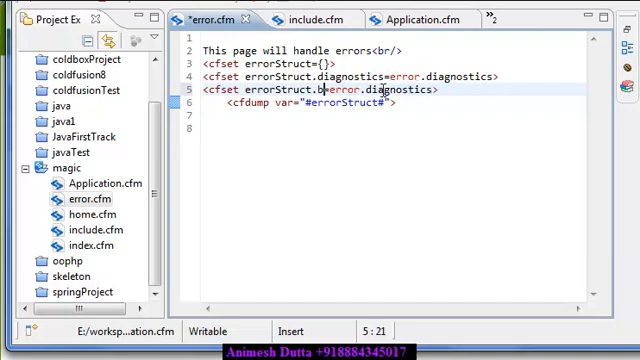
{"action": "type", "text": "rowser"}
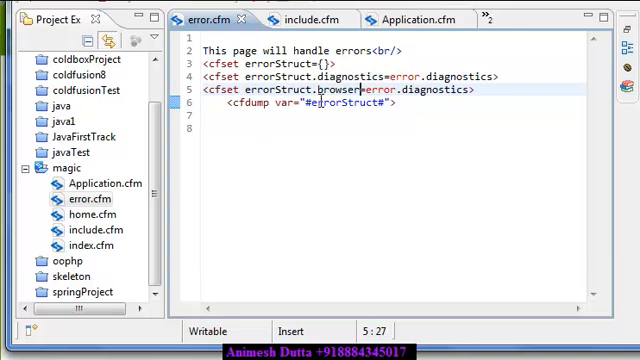
{"action": "double_click", "coordinate": [250, 89]}
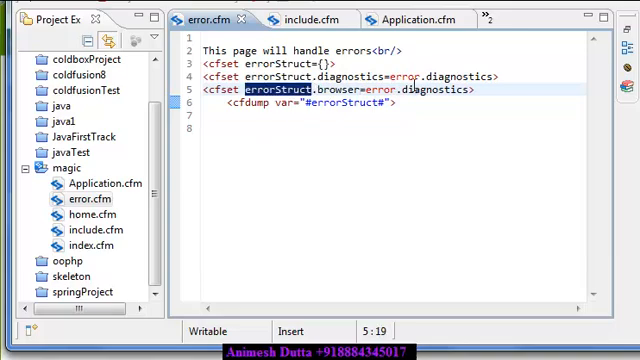
{"action": "double_click", "coordinate": [435, 89]}
{"action": "type", "text": "br"}
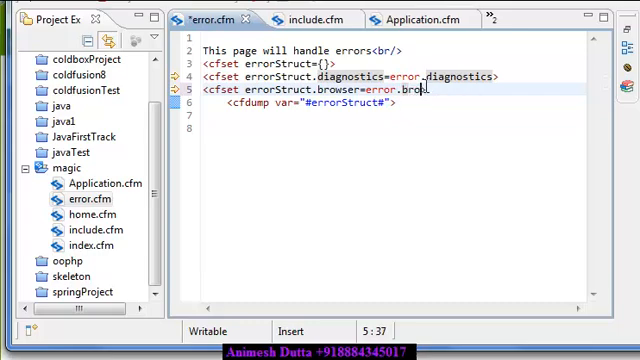
{"action": "type", "text": "wser"}
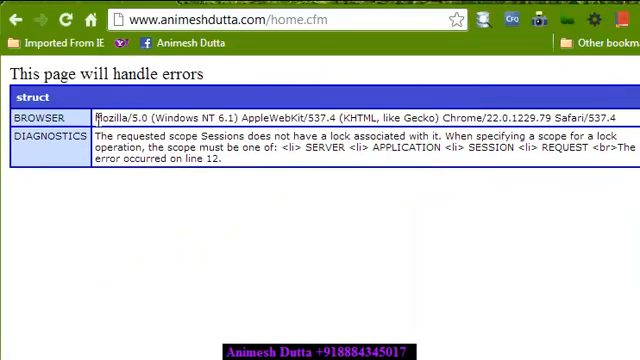
Select the full BROWSER details string in Chrome's error dump.
{"action": "triple_click", "coordinate": [300, 117]}
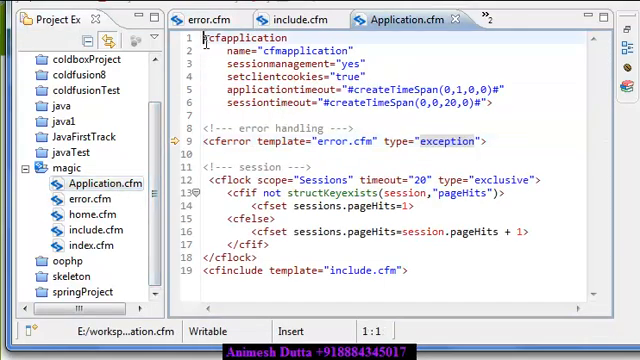
Select all editor text, then open error.cfm and include.cfm from the magic project.
{"action": "key", "text": "ctrl+a"}
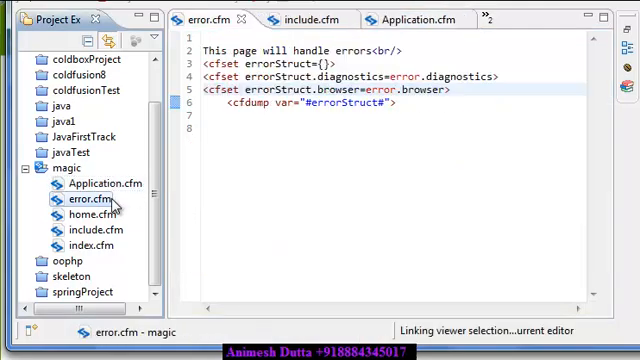
{"action": "double_click", "coordinate": [342, 104]}
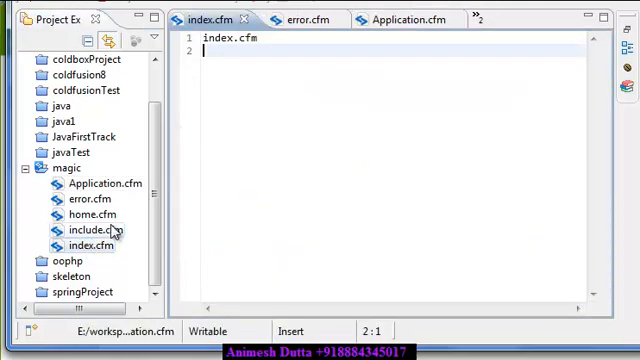
{"action": "double_click", "coordinate": [90, 230]}
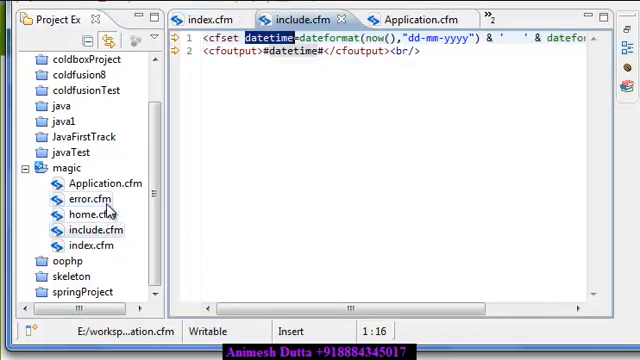